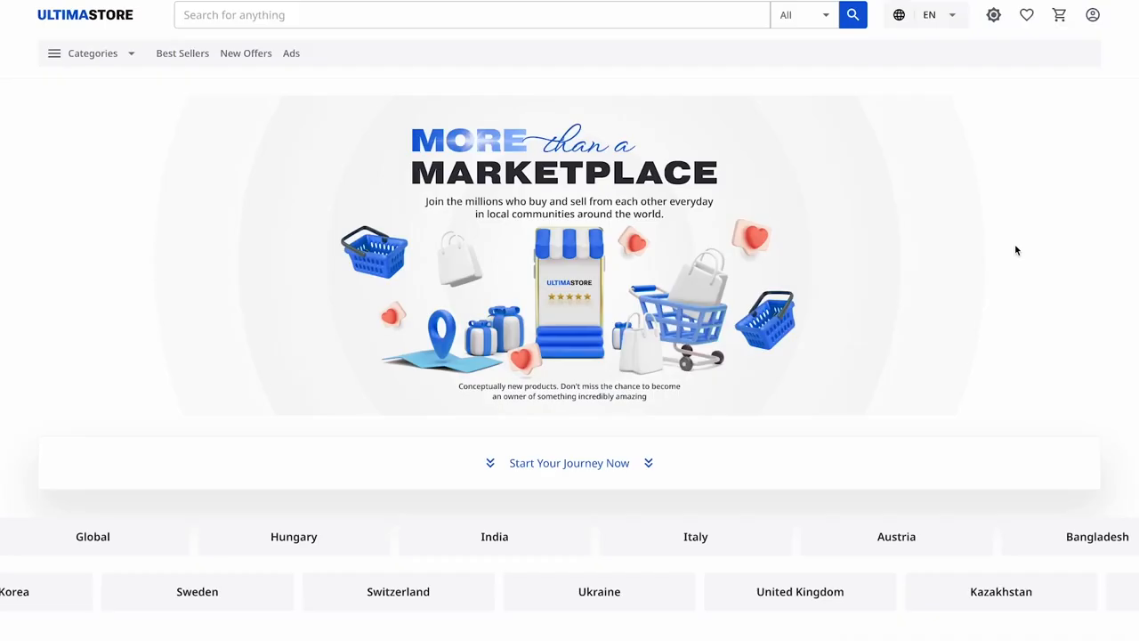
# Step: Buy the Flipkart IN 12 000 ₹ Vouchers Pack with Cashback Points as payment and place the order
pyautogui.scroll(-3)
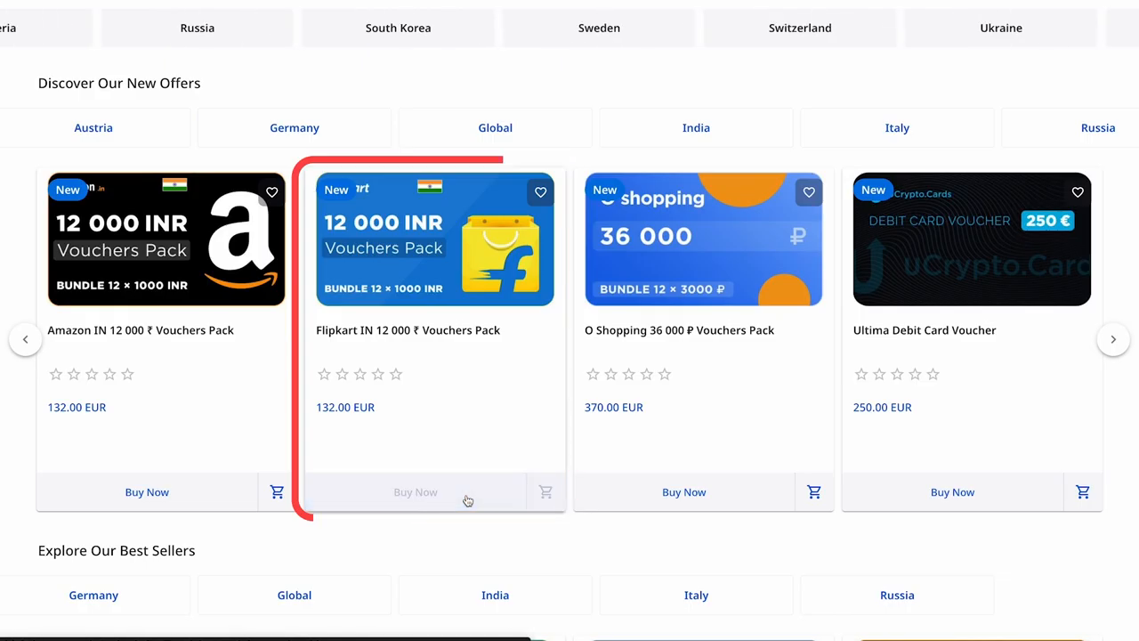
pyautogui.click(415, 491)
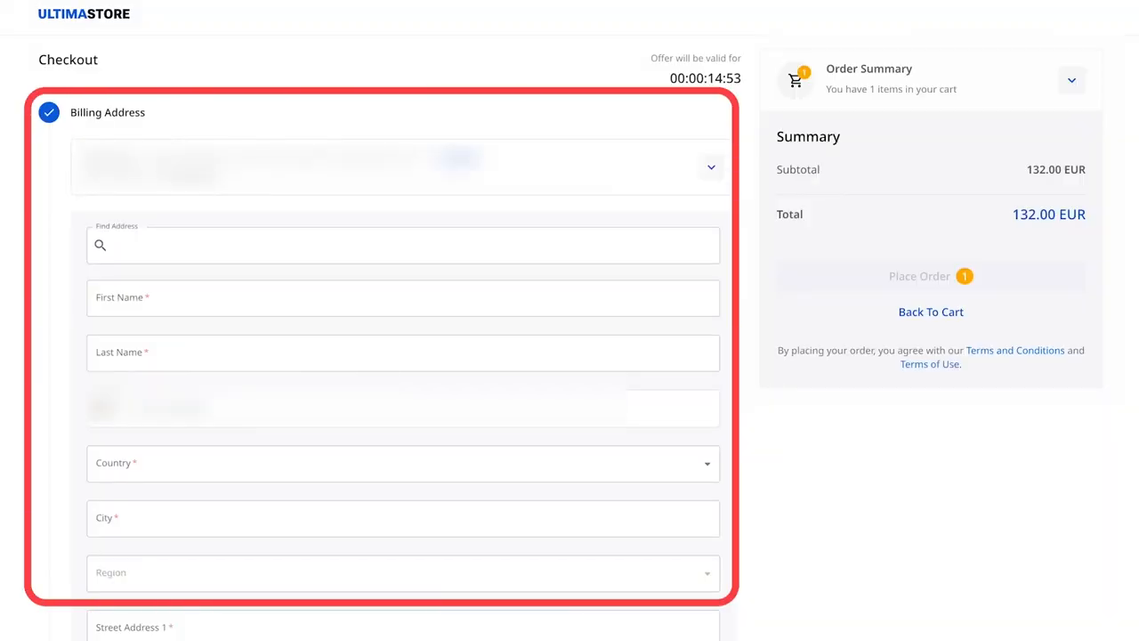
pyautogui.scroll(-3)
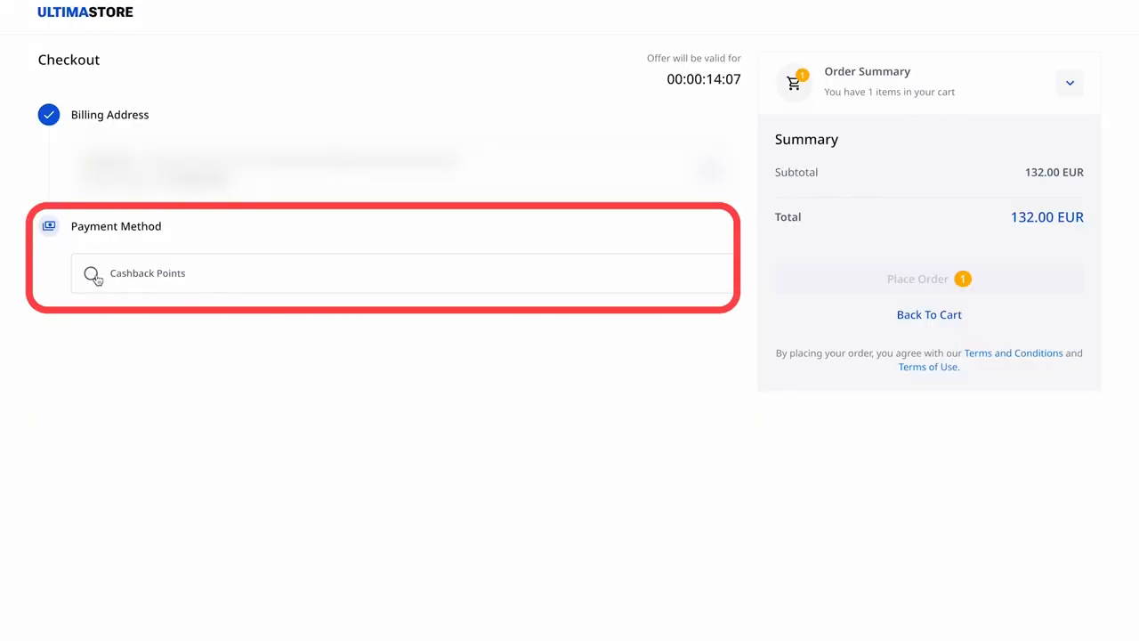
pyautogui.click(90, 272)
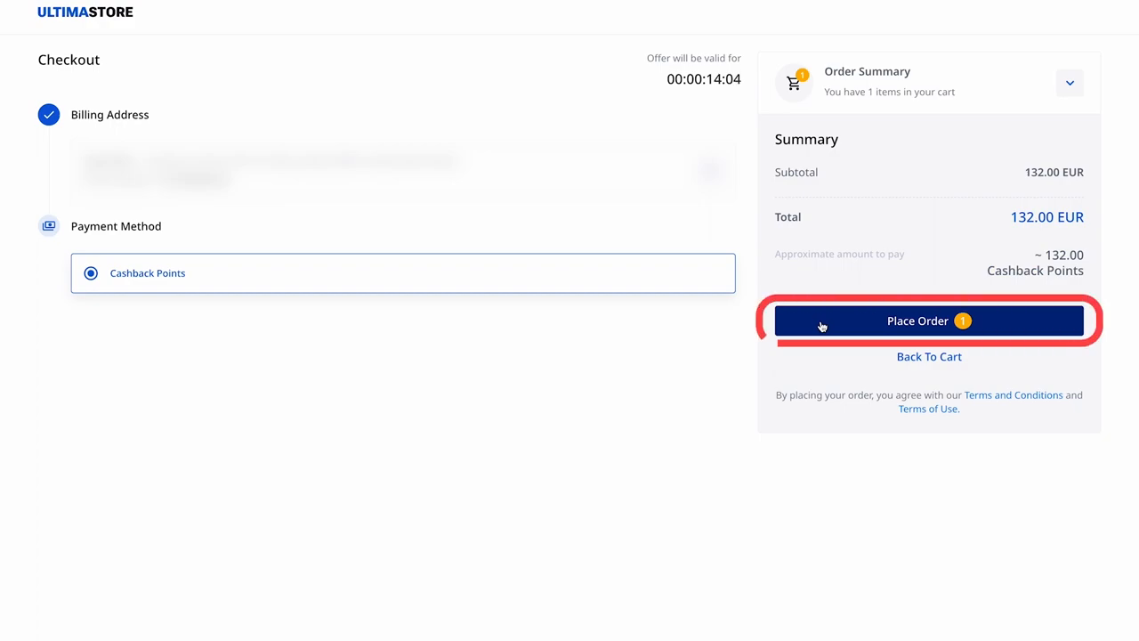
pyautogui.click(928, 321)
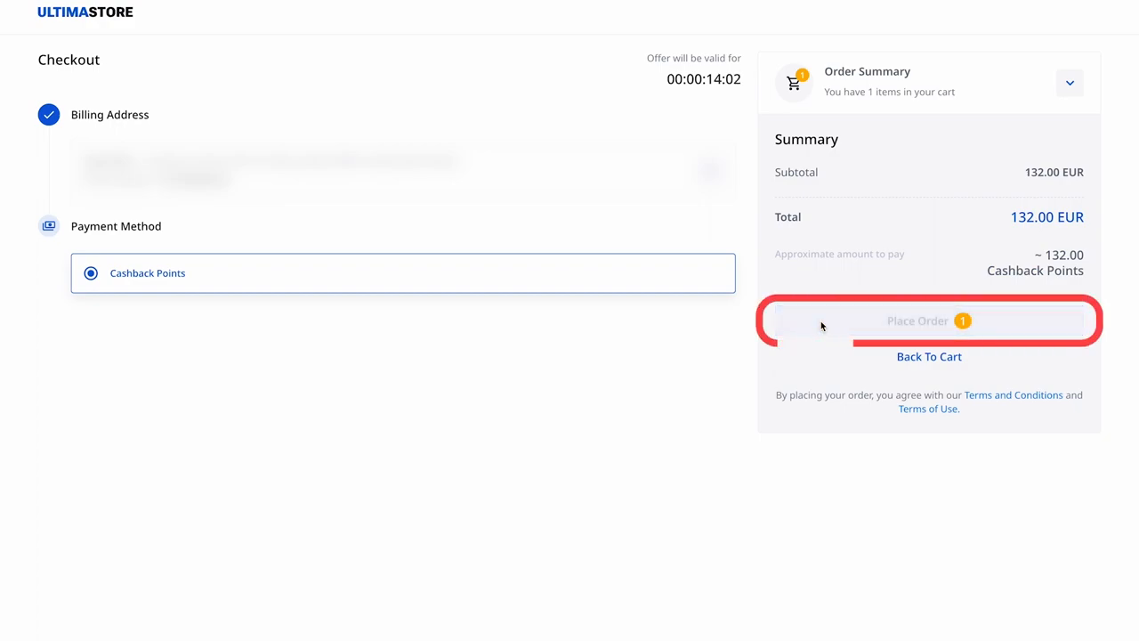
# Step: Confirm paying 132 Cashback Points in Smart Pay, reaching purchase confirmation for order 000001411
pyautogui.click(929, 320)
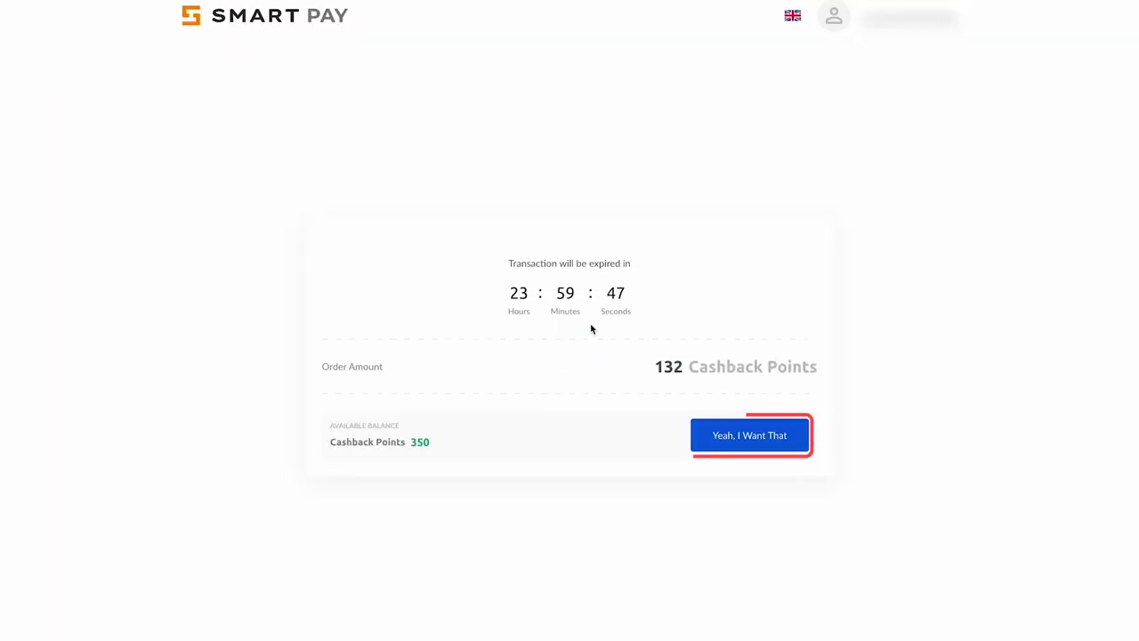
pyautogui.moveTo(750, 435)
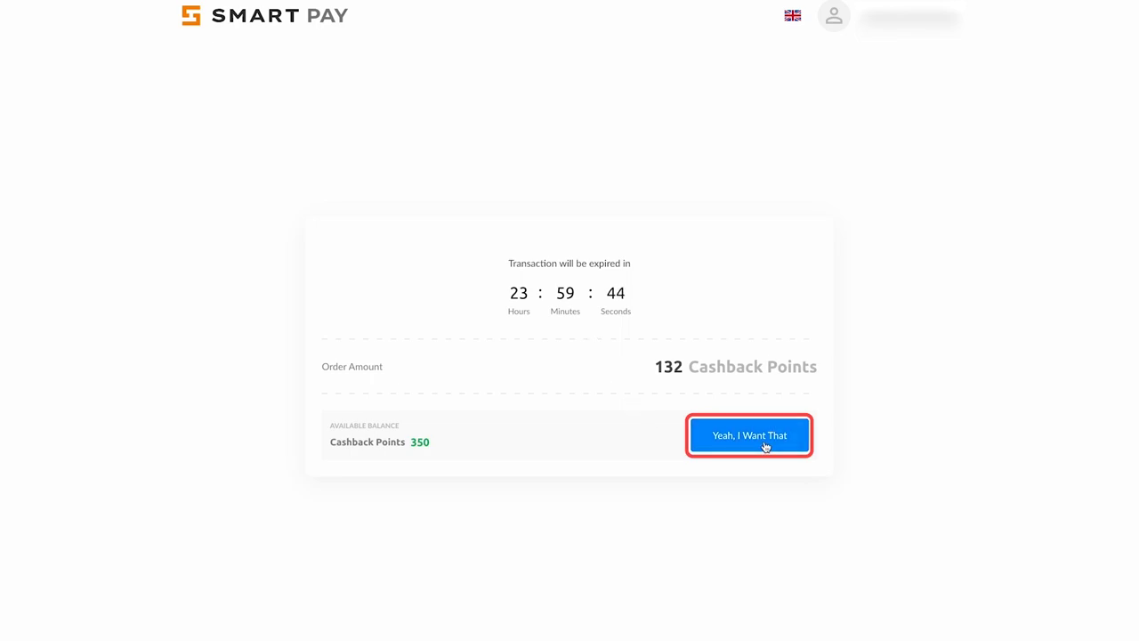
pyautogui.click(748, 435)
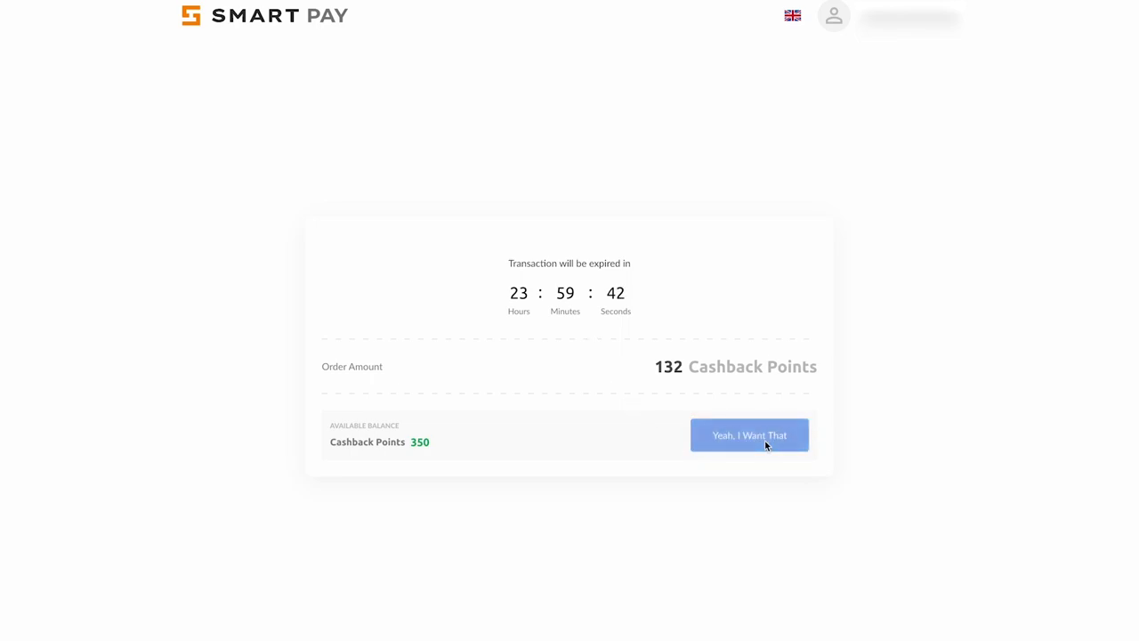
pyautogui.click(749, 435)
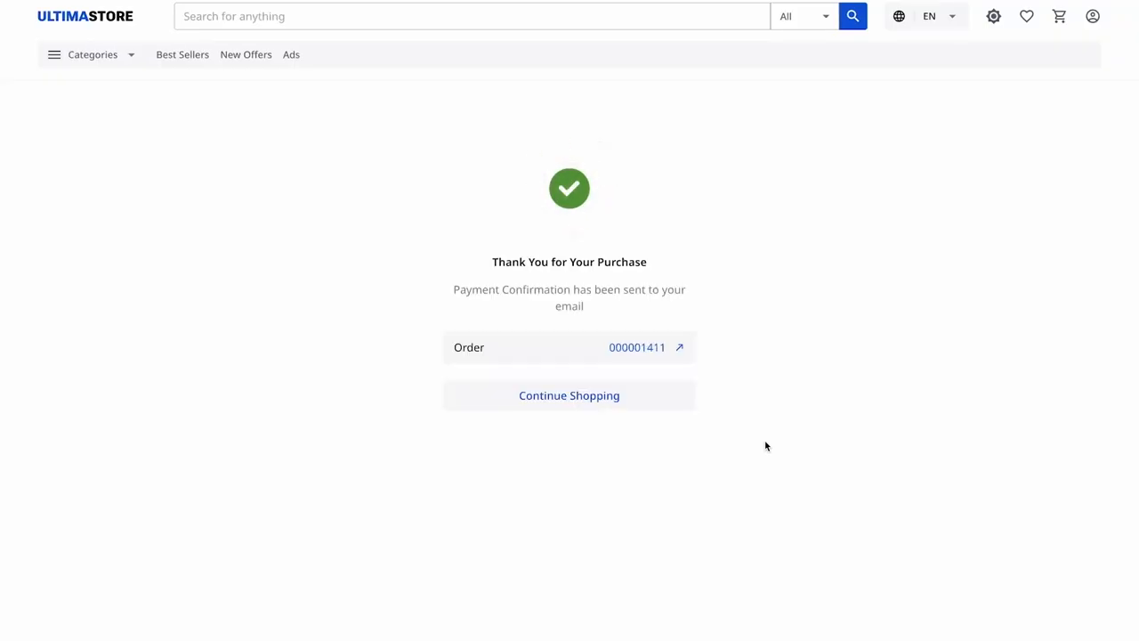
pyautogui.click(569, 395)
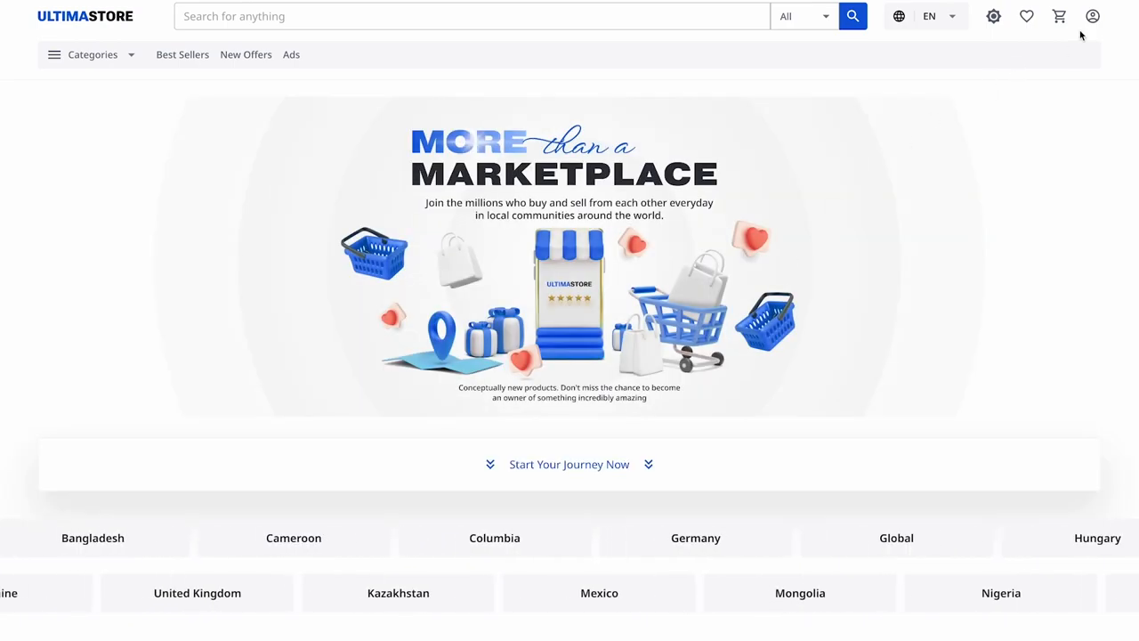
pyautogui.click(1093, 16)
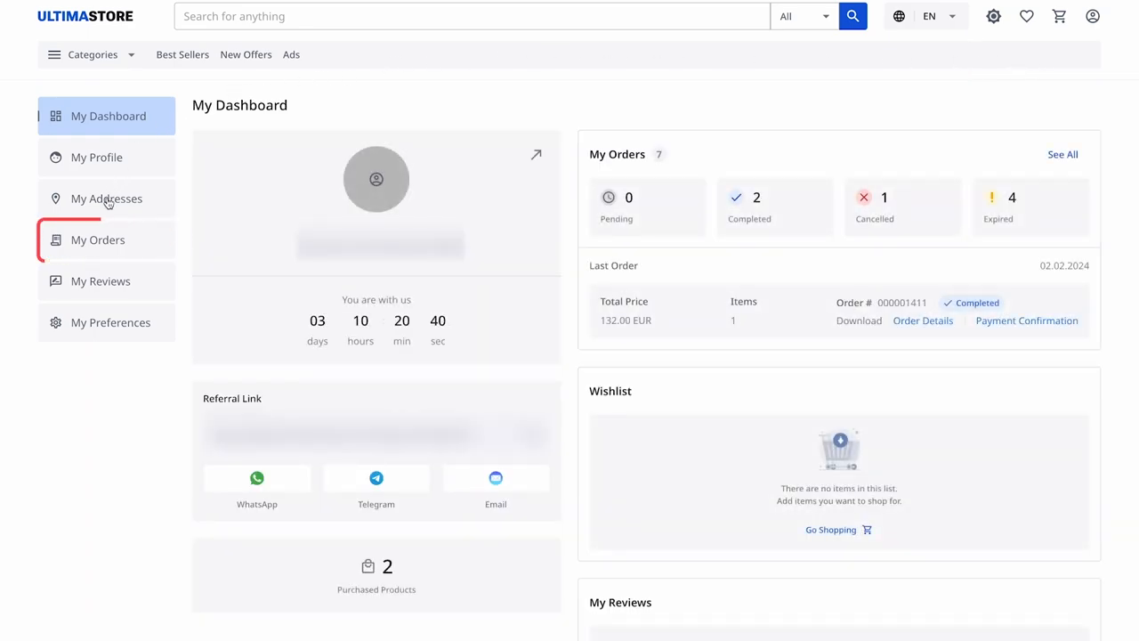
pyautogui.click(98, 239)
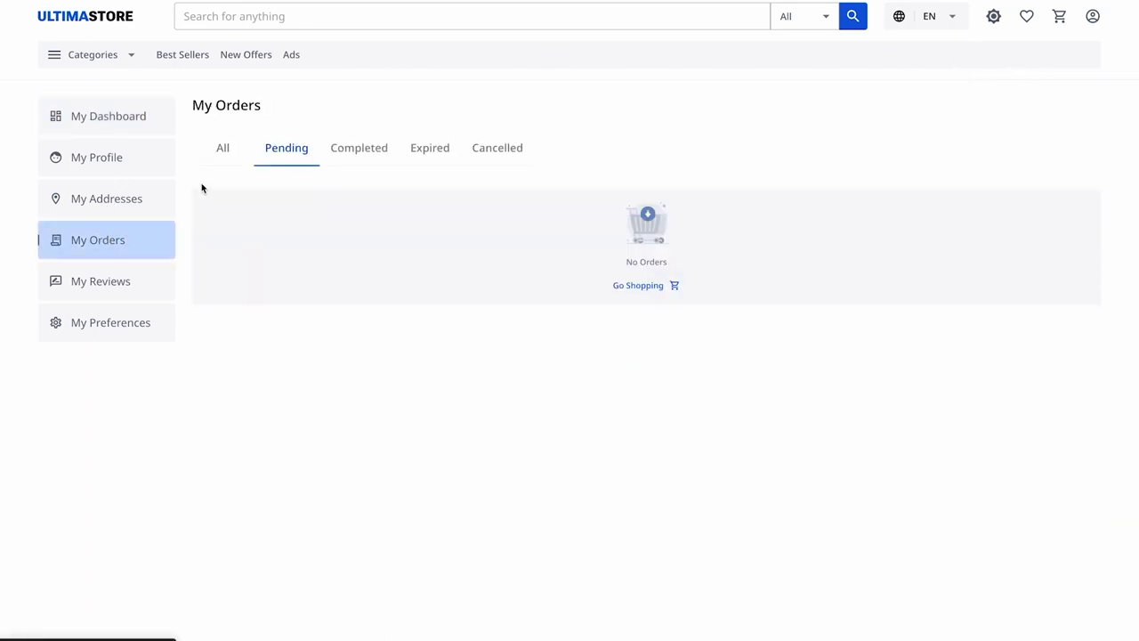
pyautogui.click(358, 147)
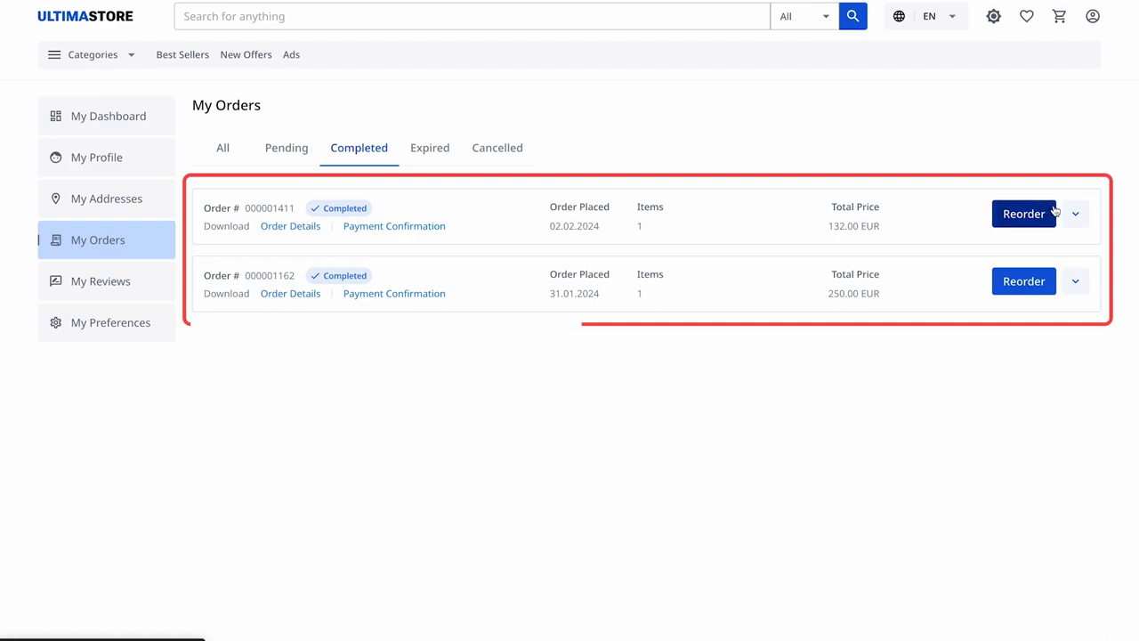
pyautogui.click(1075, 213)
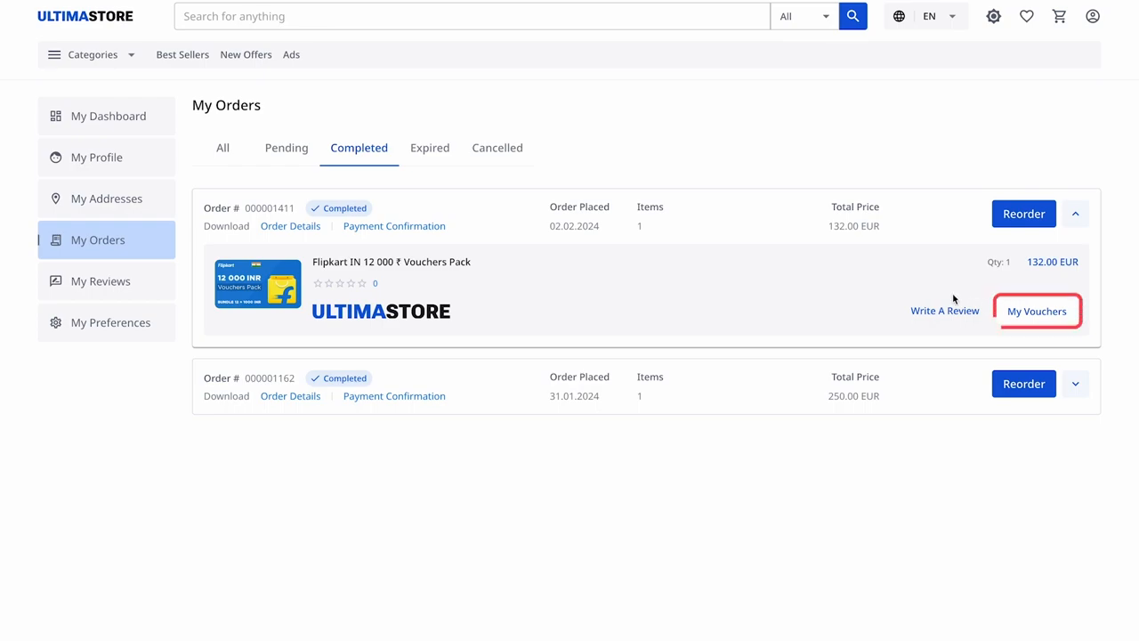
# Step: In My Vouchers, expand the 12x Flipkart pack, reveal voucher 1's code and request voucher 2
pyautogui.click(1037, 311)
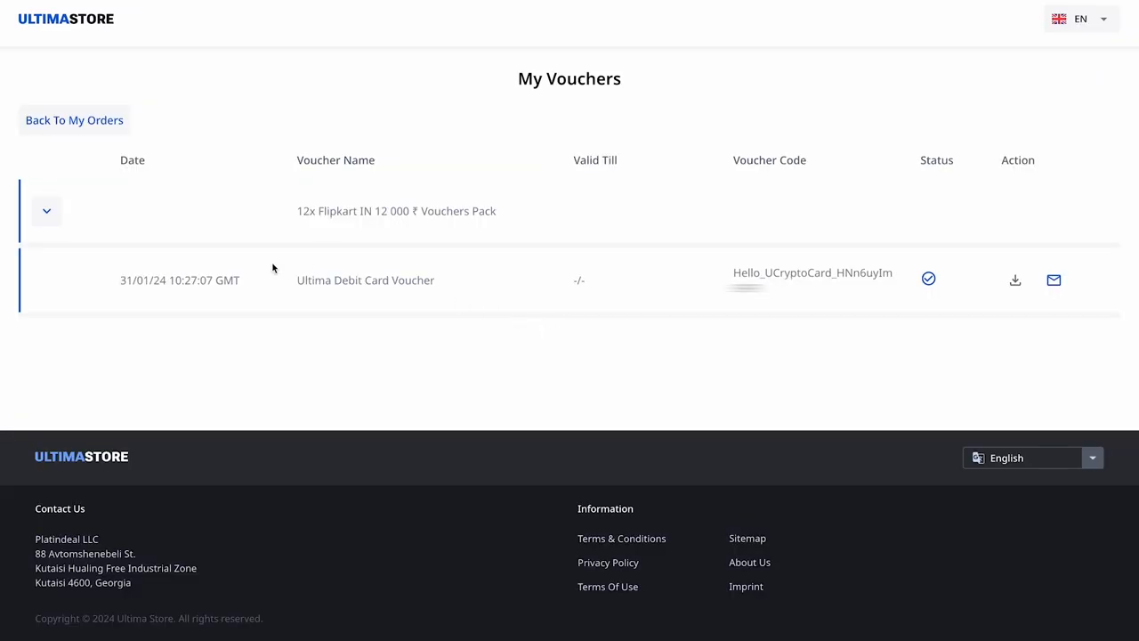
pyautogui.click(47, 211)
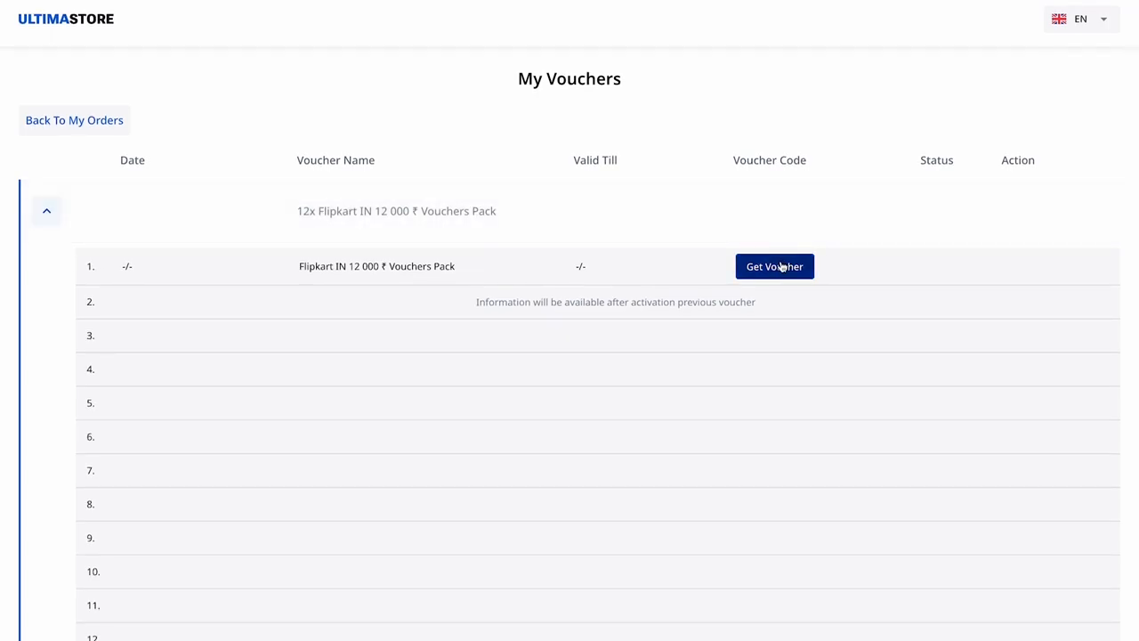
pyautogui.click(775, 266)
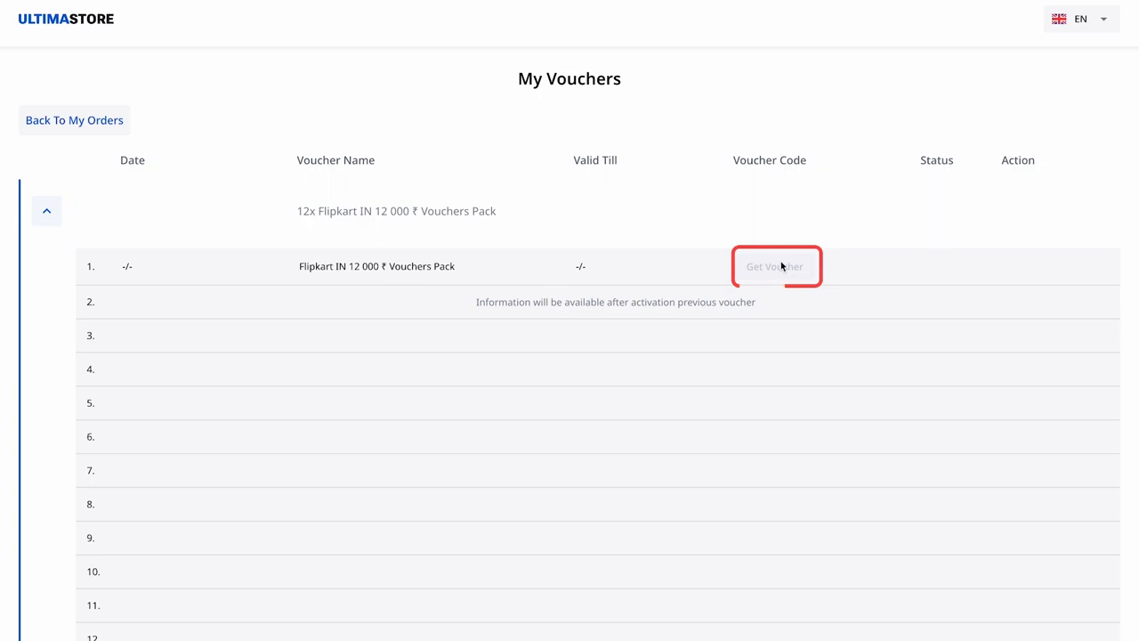
pyautogui.click(775, 266)
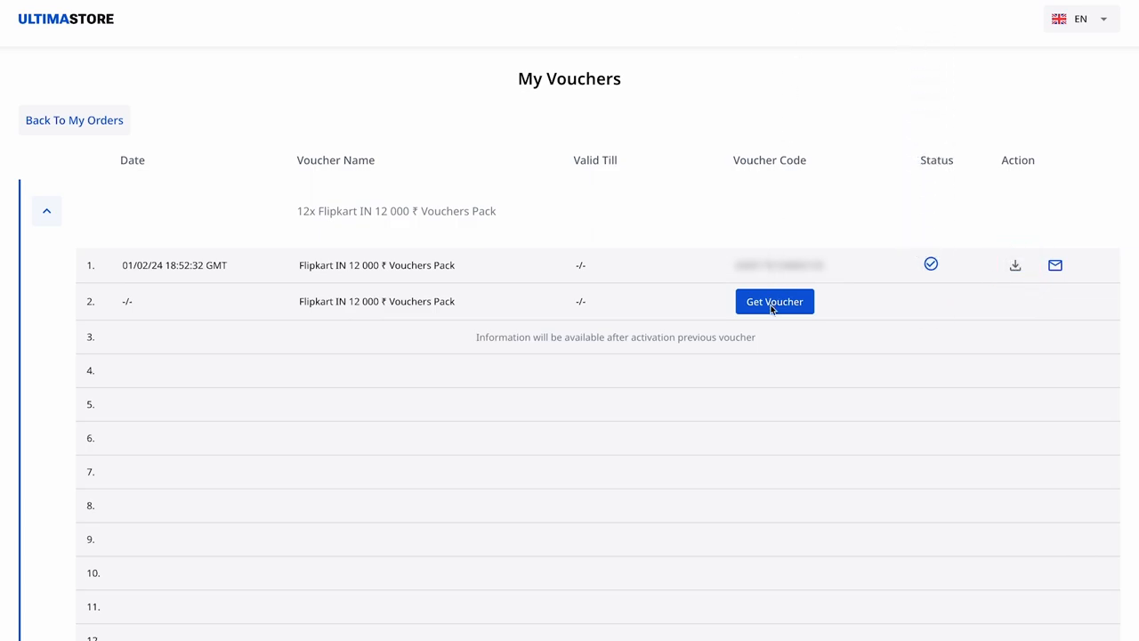
pyautogui.click(774, 301)
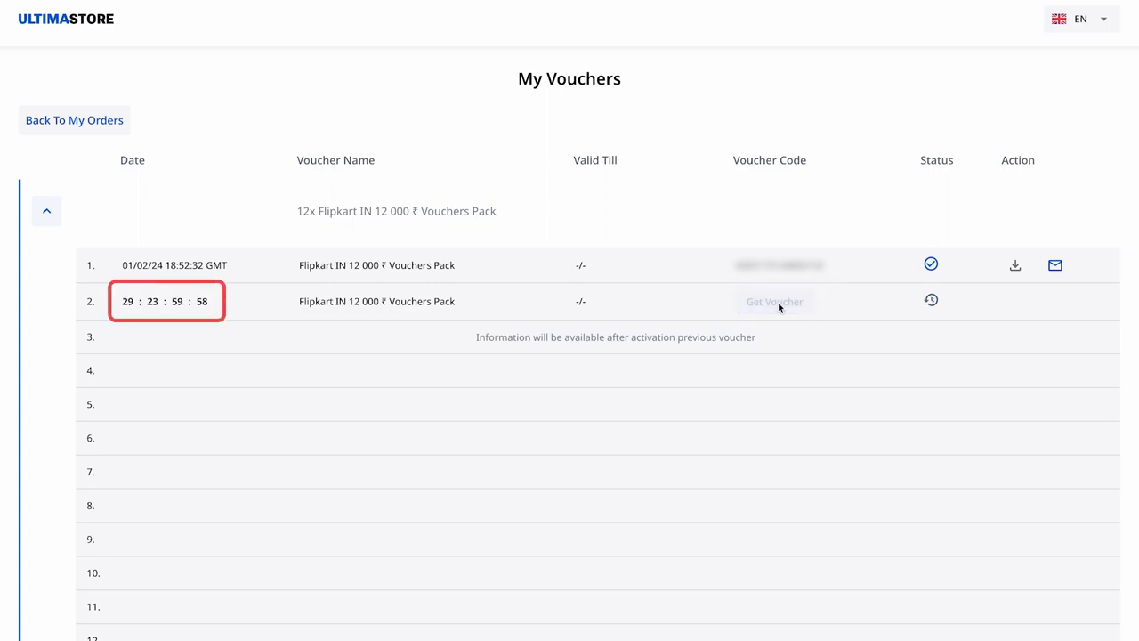
pyautogui.click(774, 301)
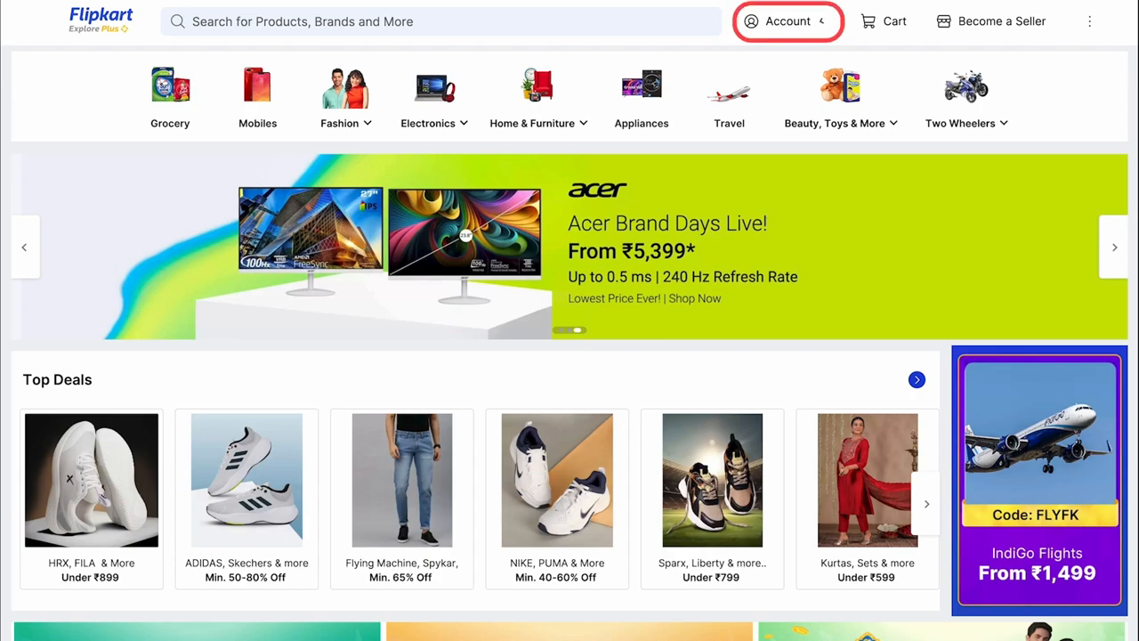
# Step: Add the retrieved gift card number and PIN to the Flipkart account wallet via Account > Gift Cards
pyautogui.click(787, 20)
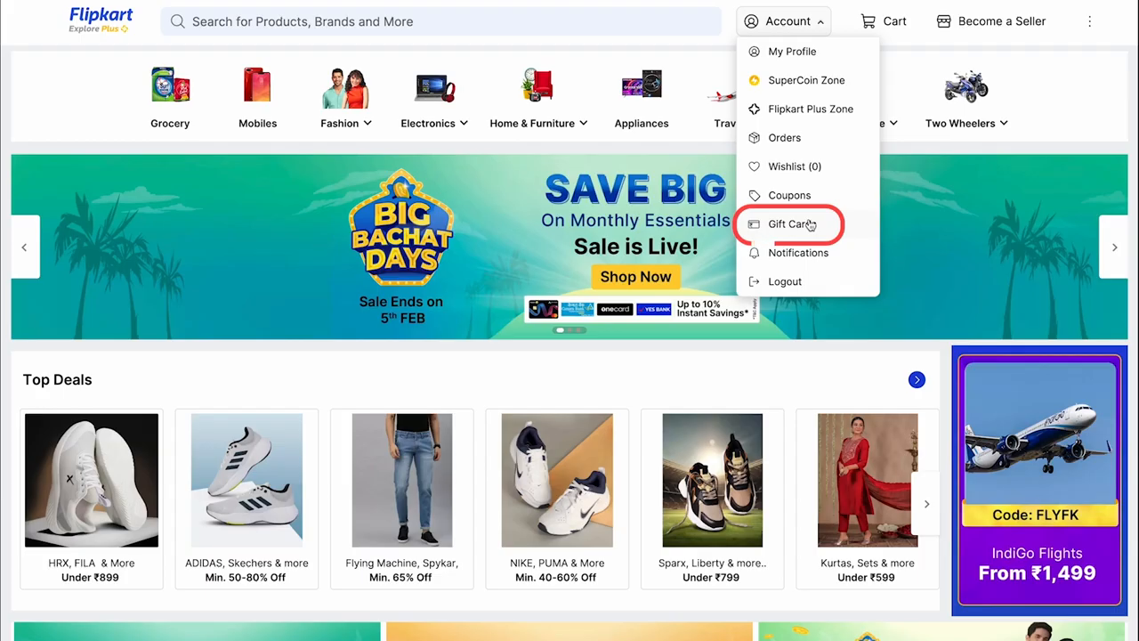
pyautogui.click(791, 223)
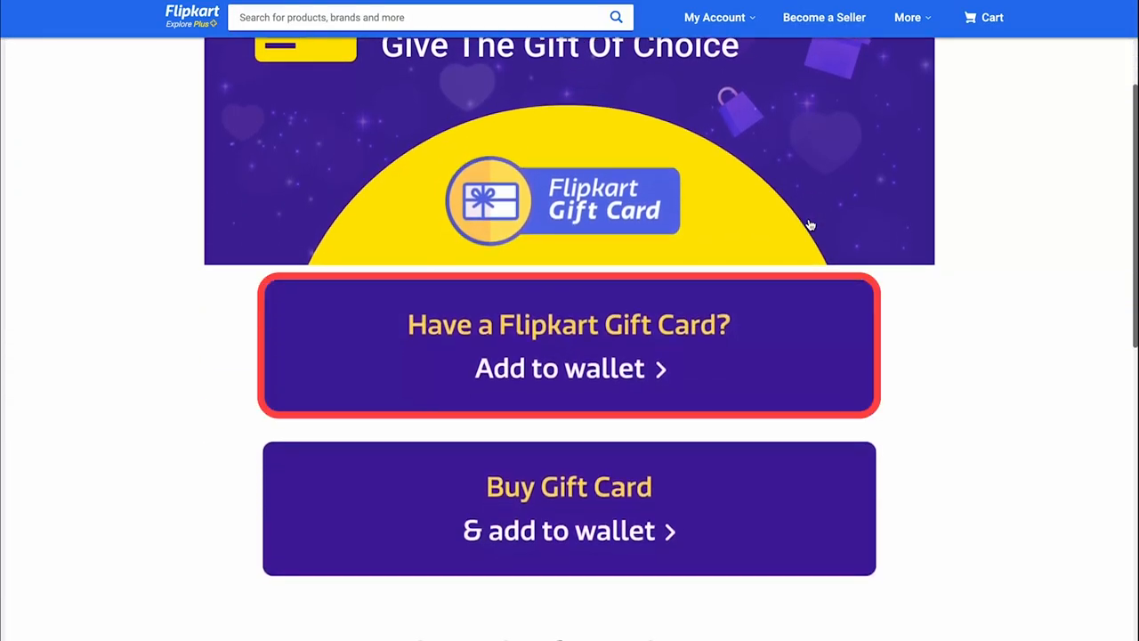
pyautogui.click(569, 368)
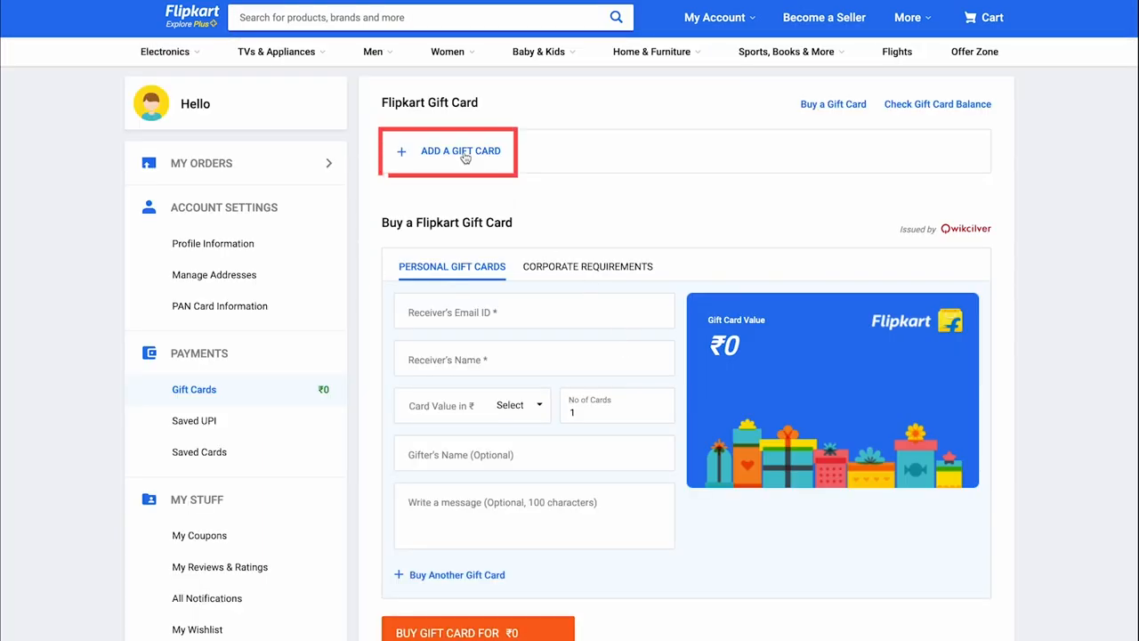
pyautogui.click(460, 150)
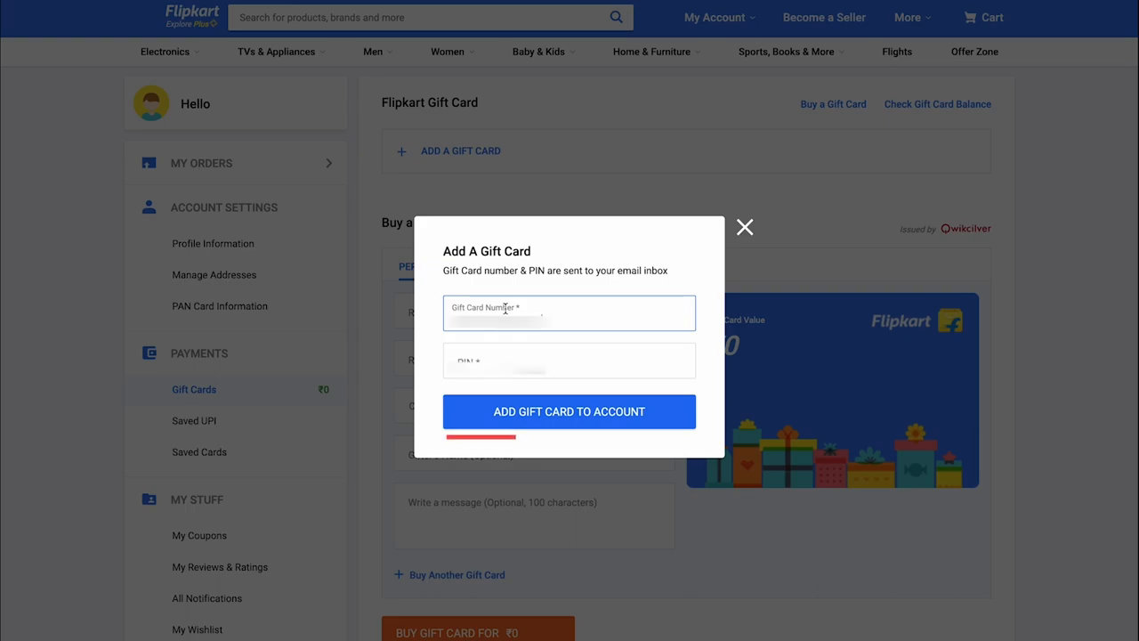
pyautogui.click(568, 411)
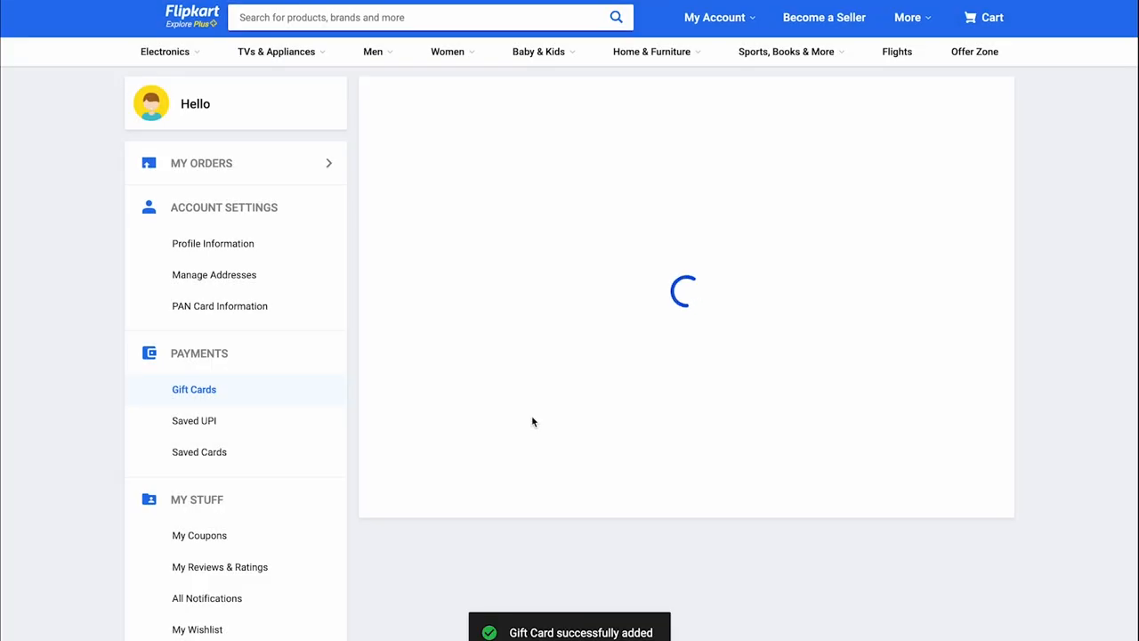